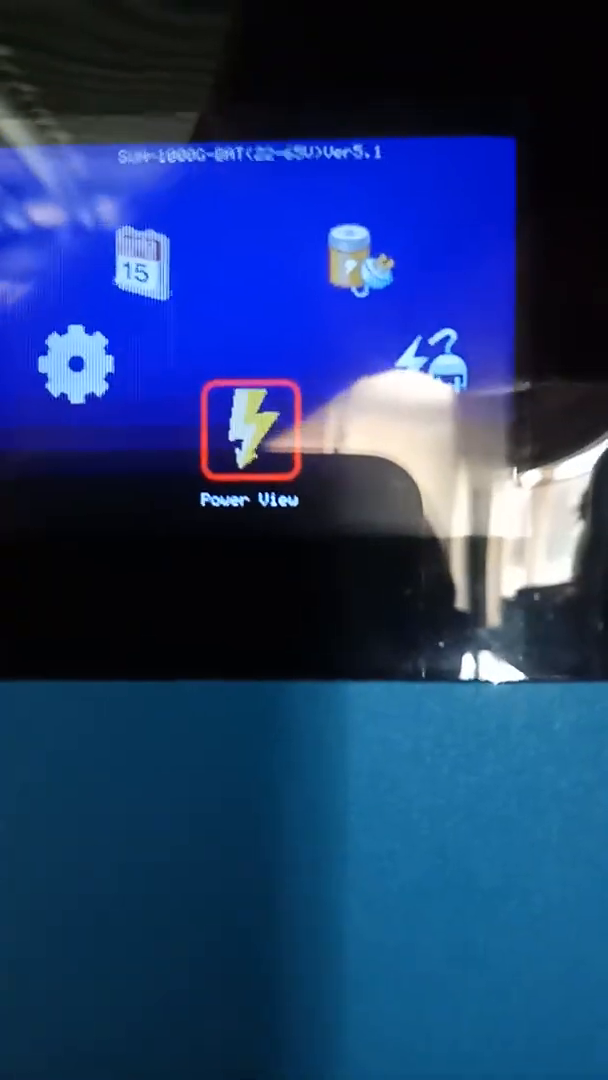
# Enable always-on LCD backlight and limited power mode at 240 (×0.1 V) and 735 W
pyautogui.click(252, 435)
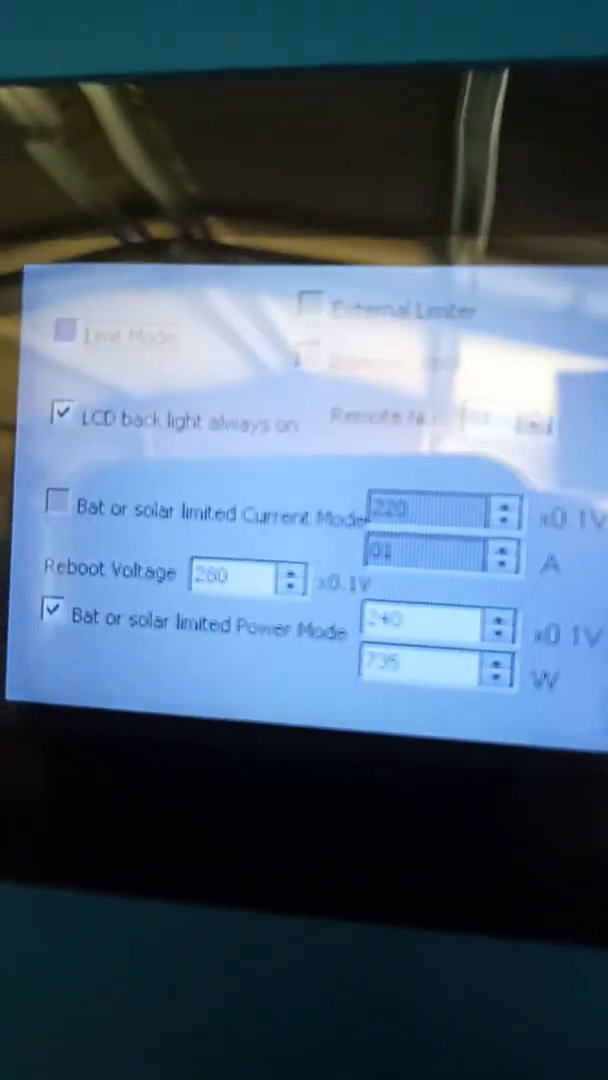